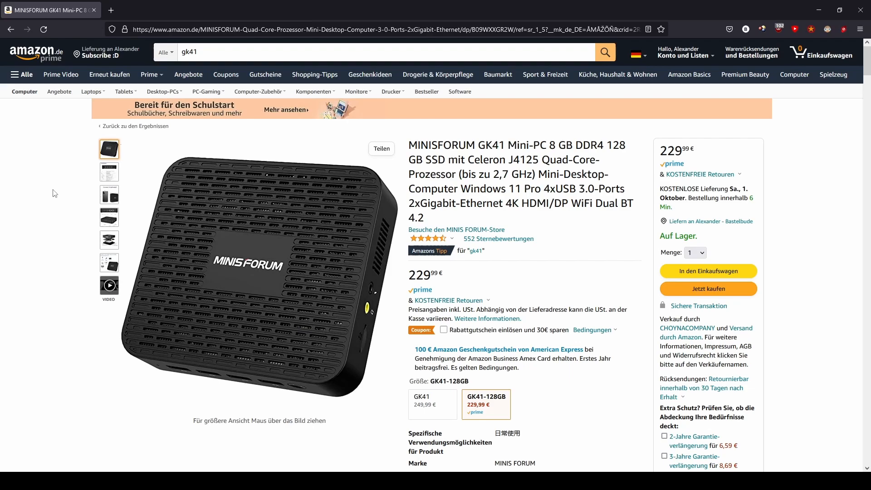
{"action": "mouse_move", "coordinate": [104, 158]}
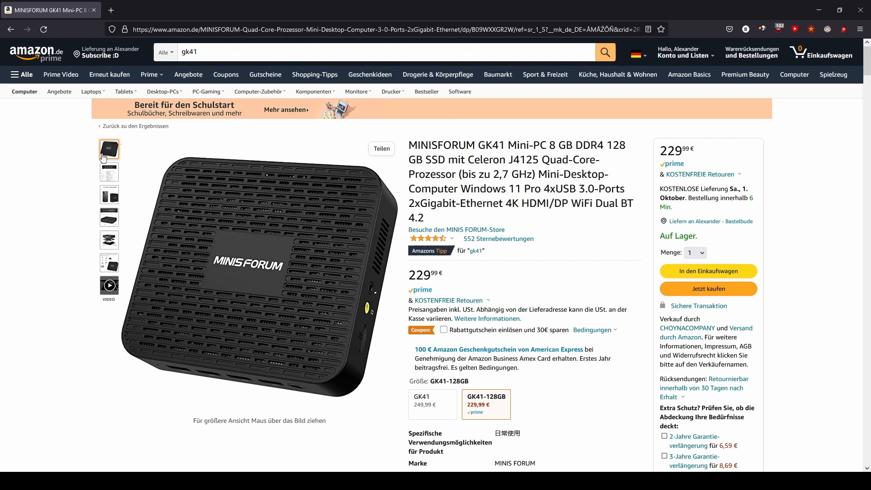
Select the GK41 image thumbnails to show the exploded view with SSD, HDD and TF slots
{"action": "left_click", "coordinate": [109, 172]}
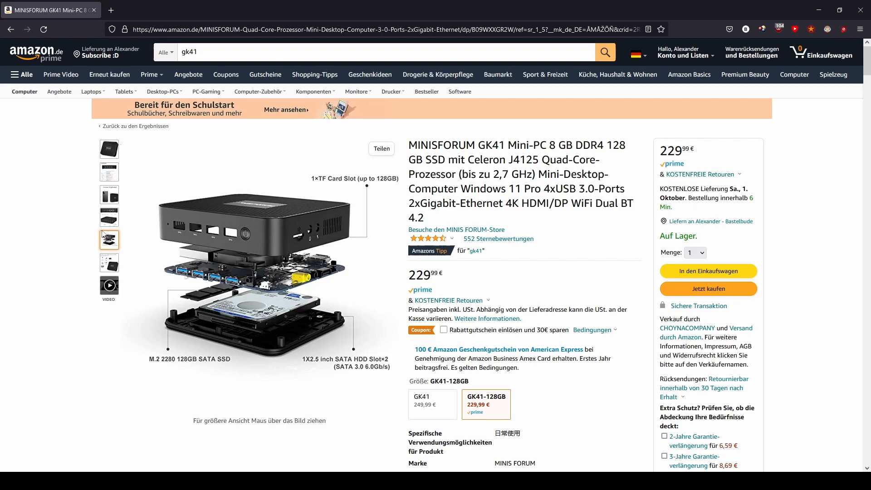
{"action": "left_click", "coordinate": [109, 217]}
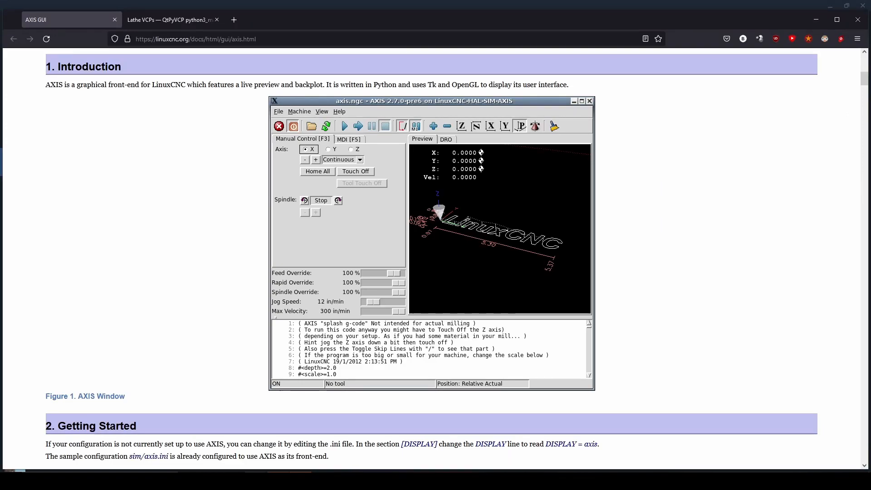
{"action": "mouse_move", "coordinate": [173, 19]}
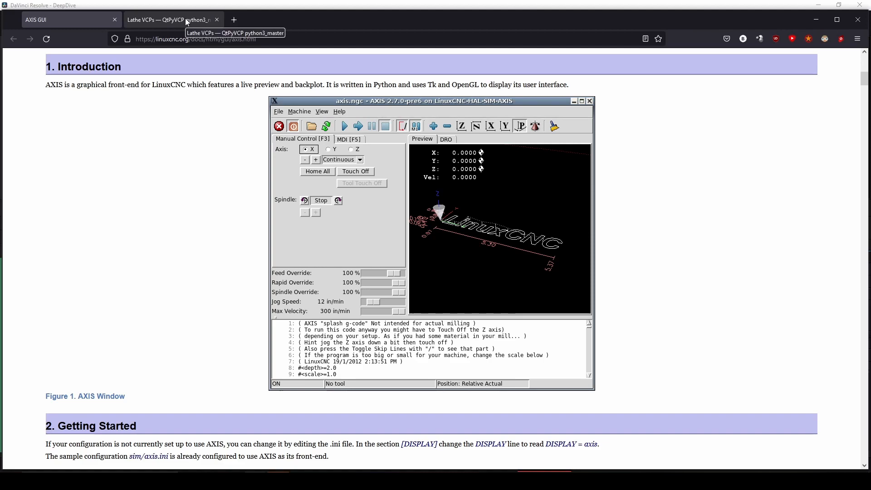
{"action": "left_click", "coordinate": [169, 19]}
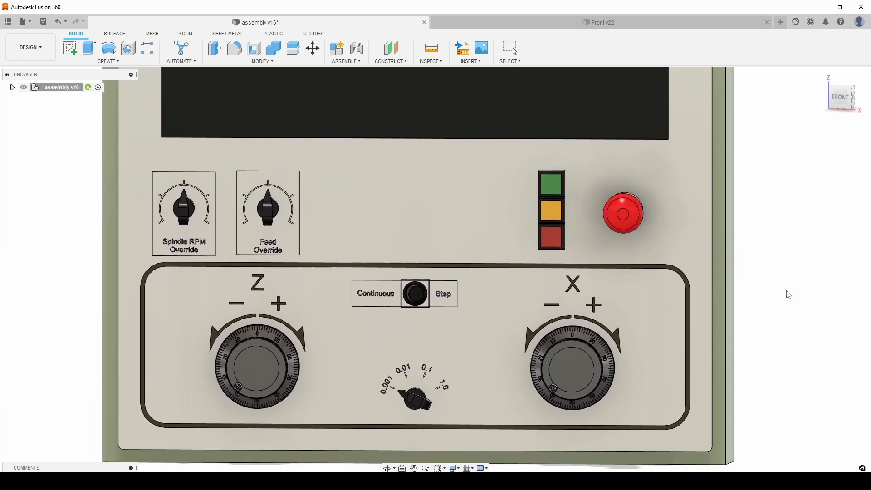
{"action": "left_click", "coordinate": [509, 48]}
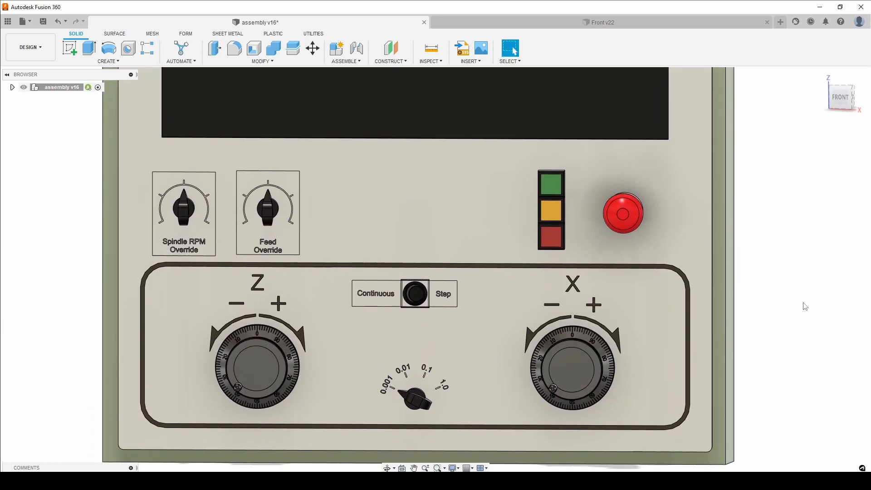
{"action": "mouse_move", "coordinate": [780, 332]}
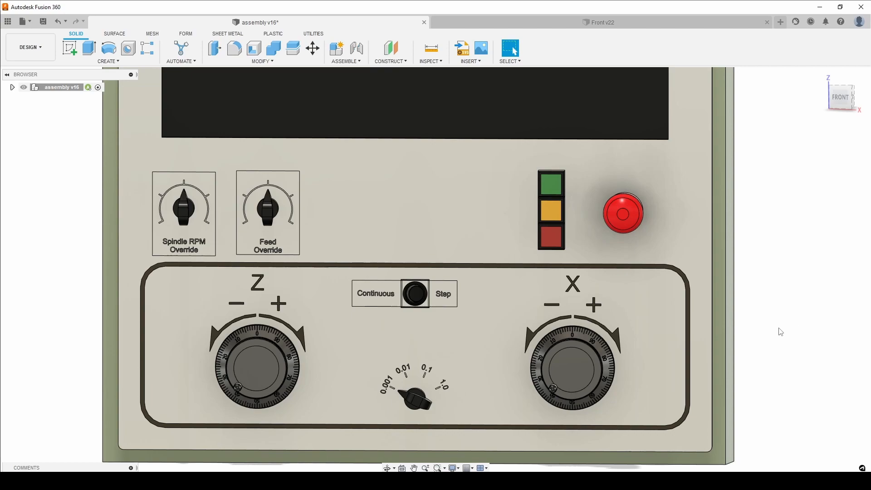
{"action": "mouse_move", "coordinate": [789, 330]}
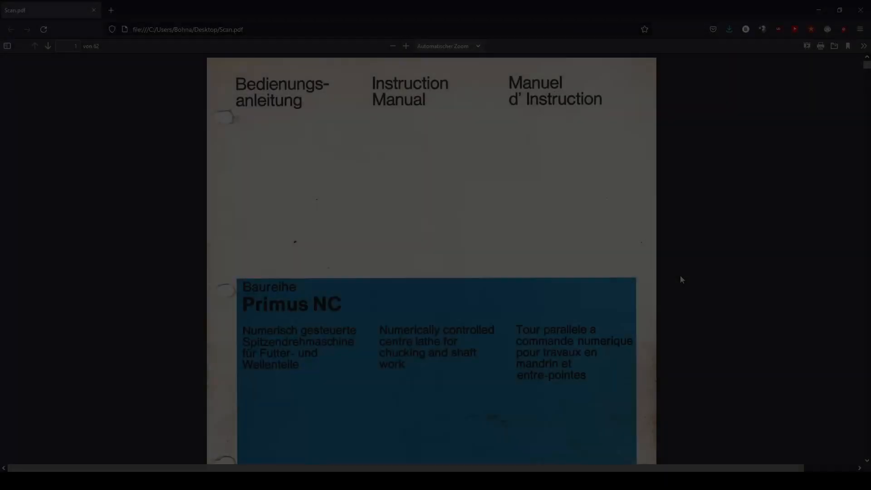
Scroll Scan.pdf from the cover past foreword and contents to page 4, Technische Daten
{"action": "scroll", "scroll_direction": "down", "scroll_amount": 3}
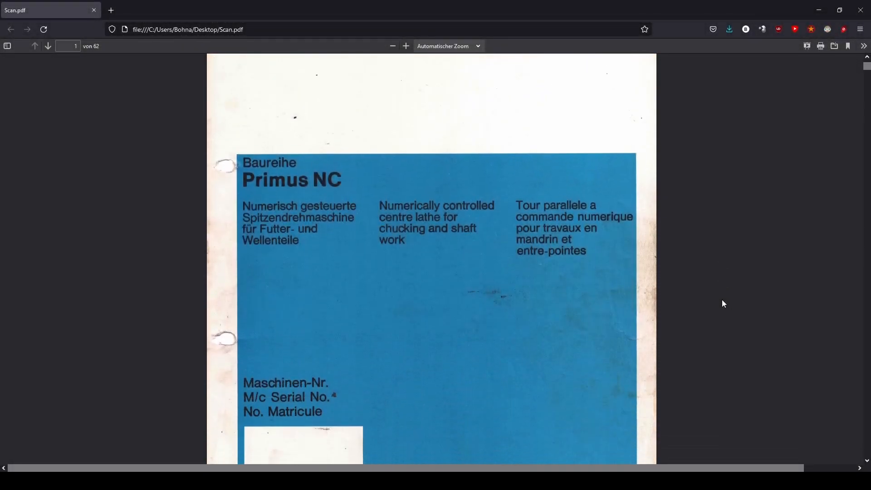
{"action": "scroll", "scroll_direction": "down", "scroll_amount": 3}
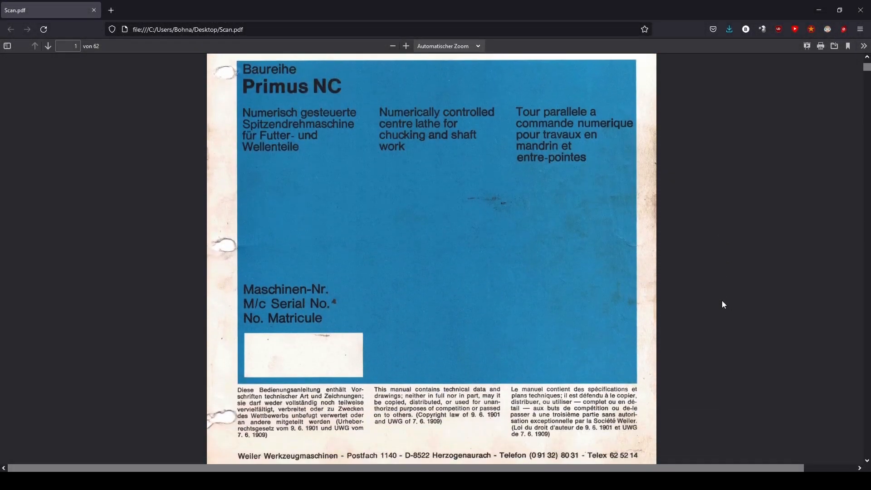
{"action": "scroll", "scroll_direction": "down", "scroll_amount": 3}
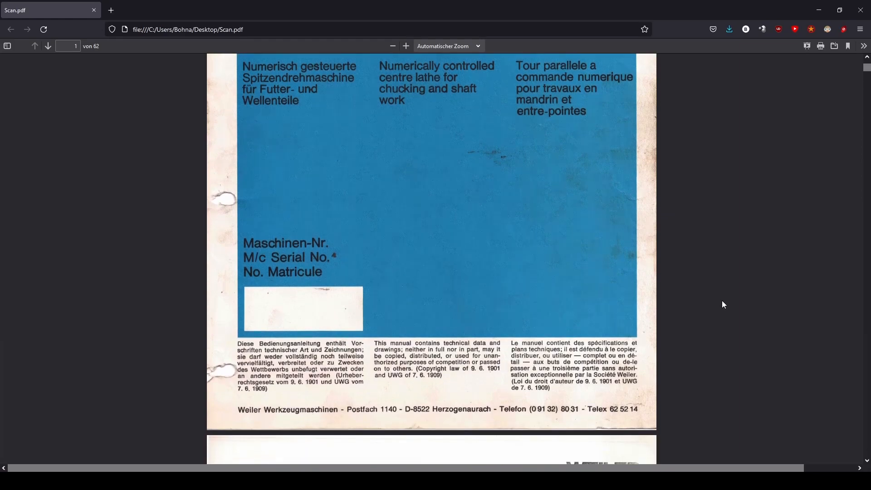
{"action": "scroll", "scroll_direction": "down", "scroll_amount": 3}
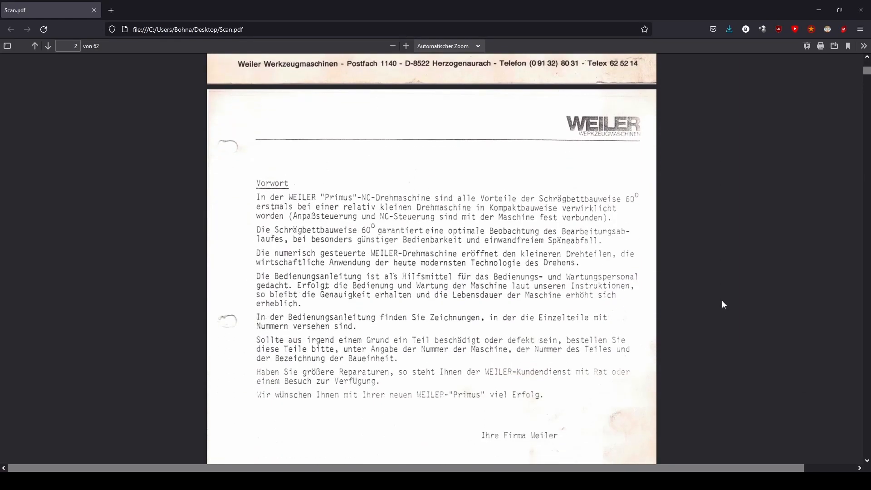
{"action": "scroll", "scroll_direction": "down", "scroll_amount": 3}
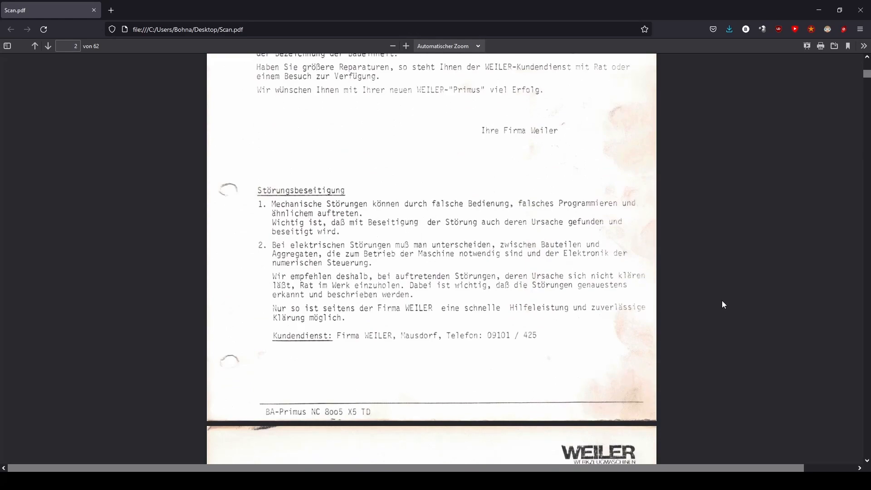
{"action": "scroll", "scroll_direction": "down", "scroll_amount": 3}
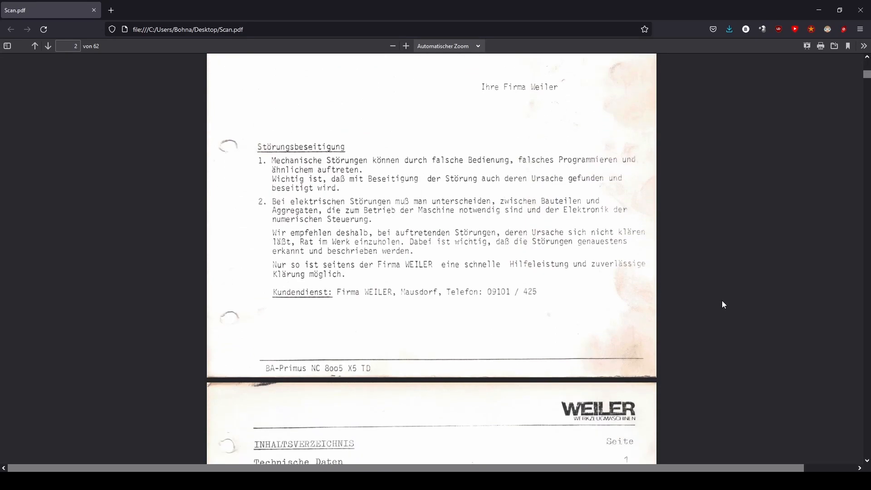
{"action": "scroll", "scroll_direction": "down", "scroll_amount": 3}
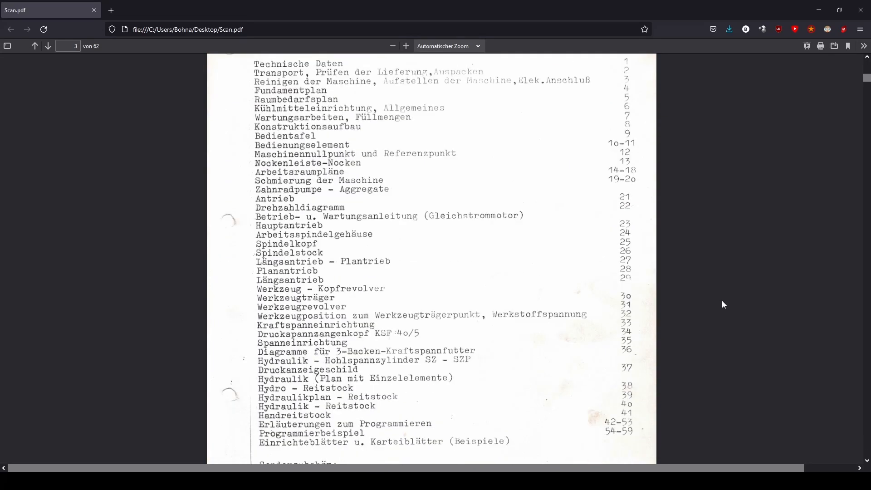
{"action": "scroll", "scroll_direction": "down", "scroll_amount": 3}
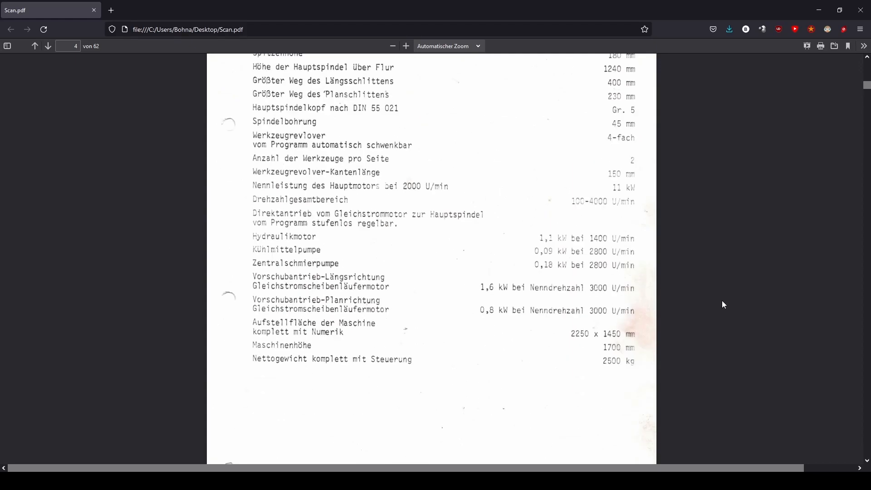
Scroll page 4's technical data down to the machine dimensions and net weight
{"action": "scroll", "scroll_direction": "up", "scroll_amount": 3}
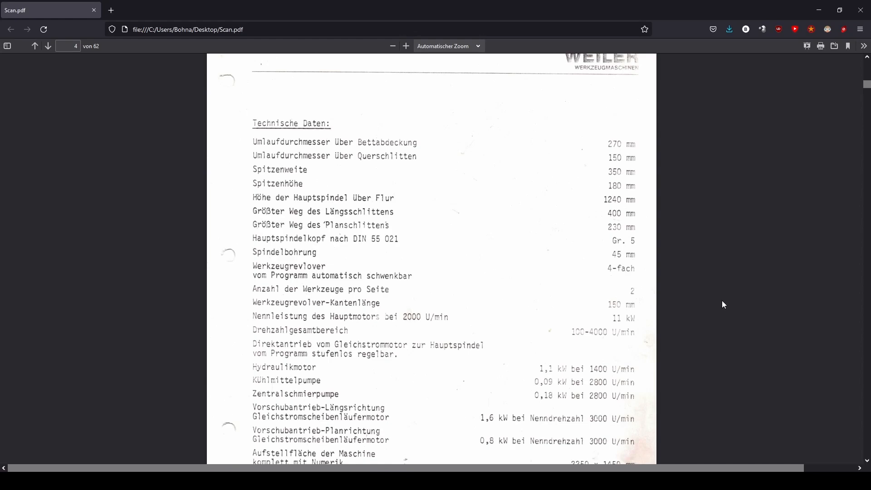
{"action": "mouse_move", "coordinate": [614, 166]}
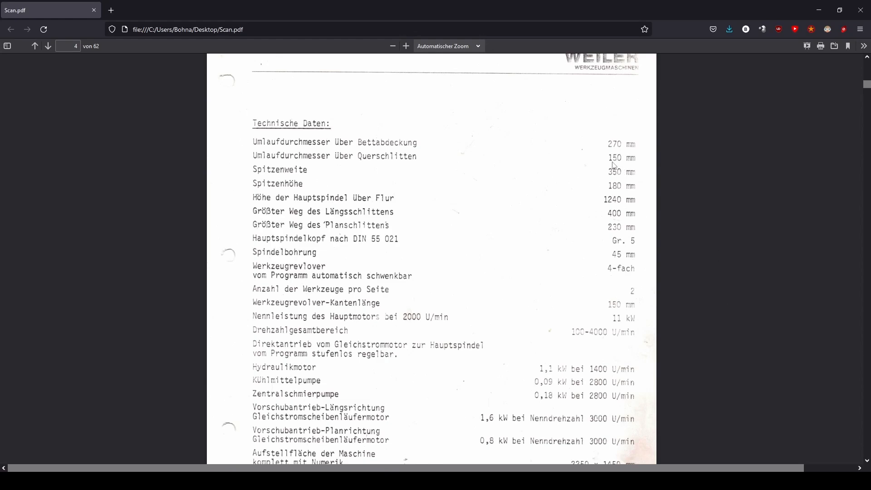
{"action": "mouse_move", "coordinate": [613, 181]}
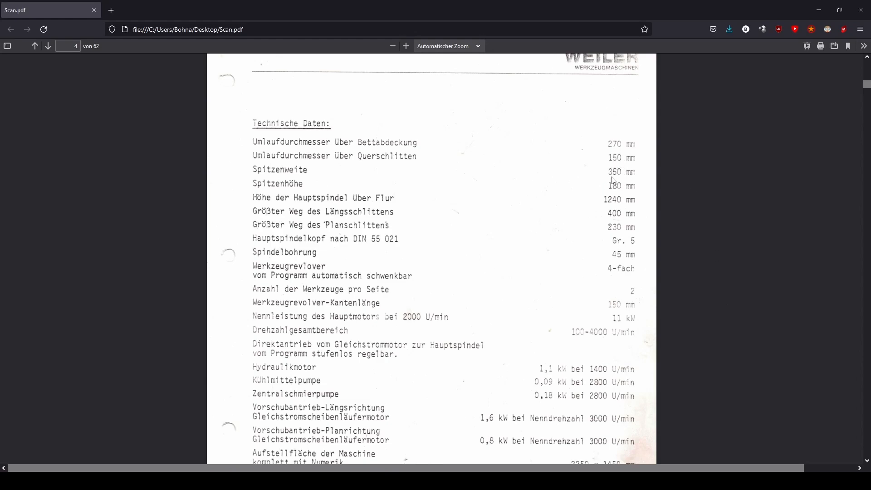
{"action": "mouse_move", "coordinate": [678, 323]}
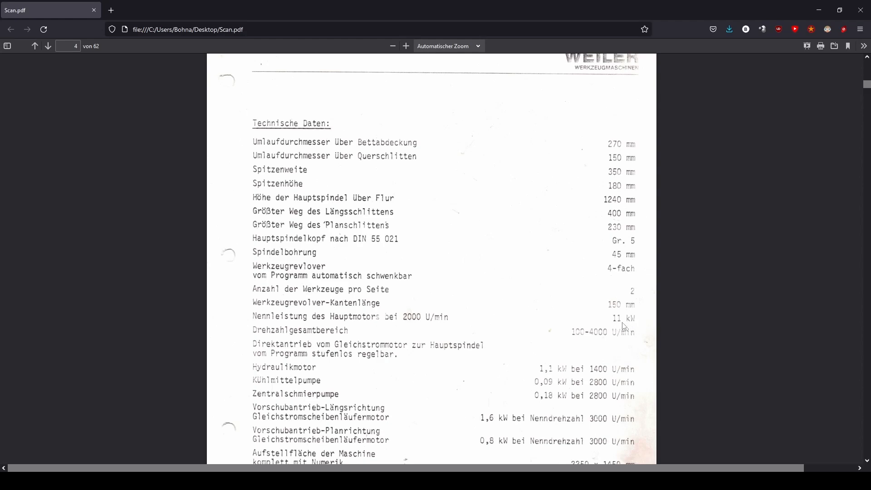
{"action": "mouse_move", "coordinate": [580, 339]}
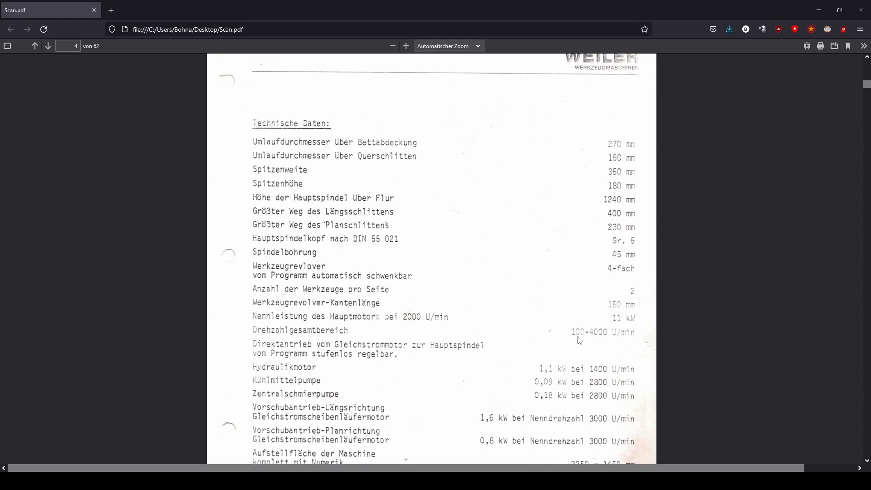
{"action": "mouse_move", "coordinate": [654, 355]}
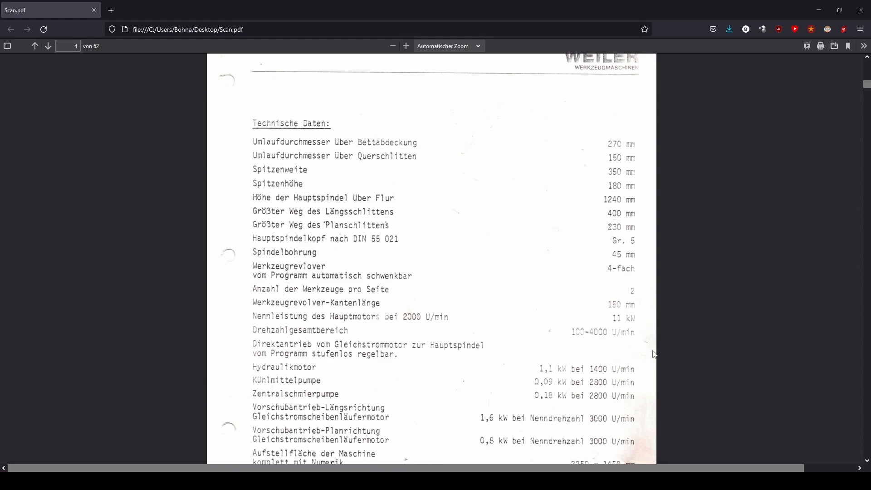
{"action": "scroll", "scroll_direction": "down", "scroll_amount": 3}
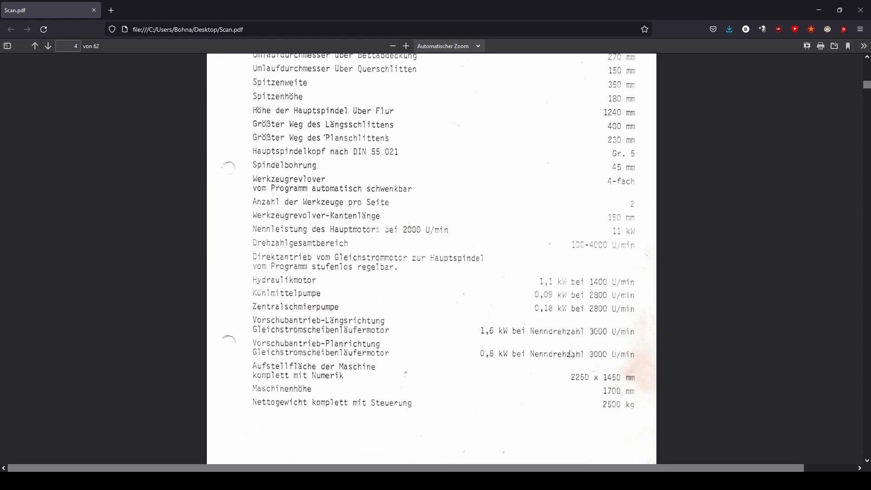
{"action": "mouse_move", "coordinate": [599, 337]}
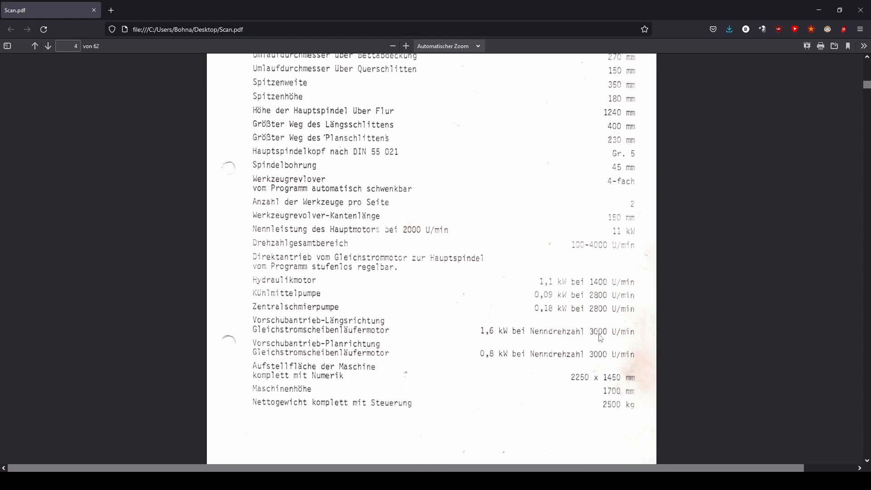
{"action": "mouse_move", "coordinate": [492, 365]}
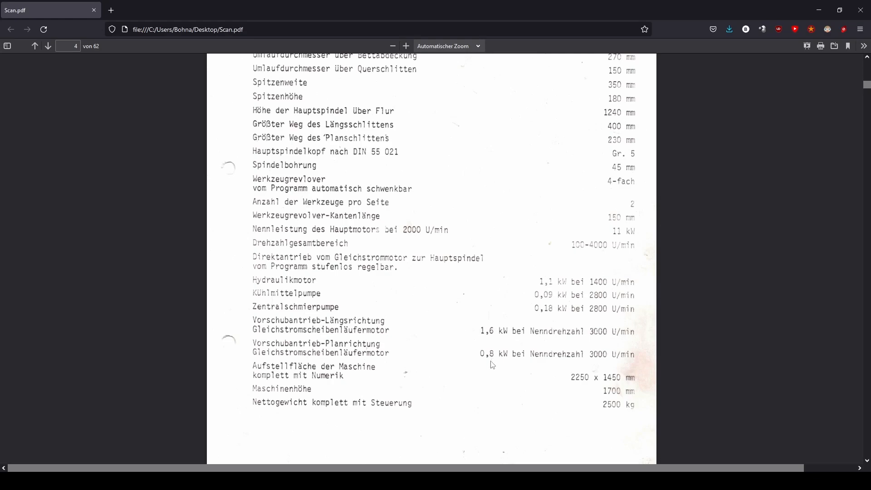
{"action": "mouse_move", "coordinate": [536, 386]}
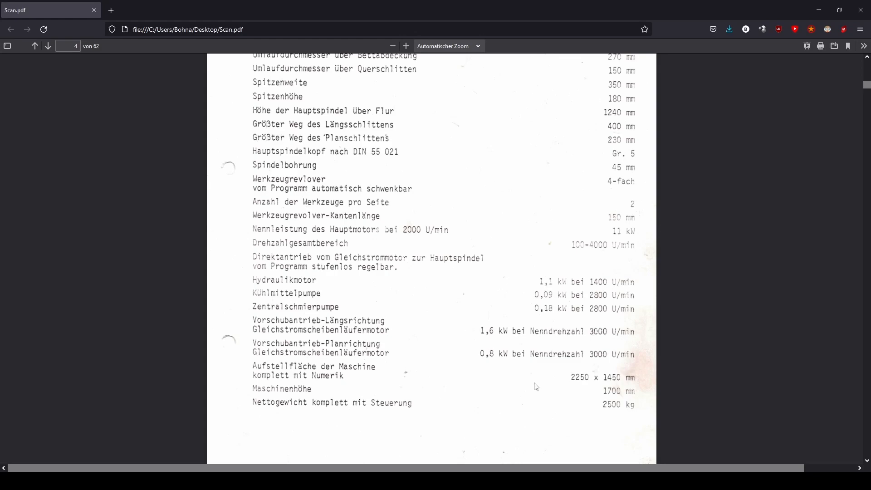
{"action": "scroll", "scroll_direction": "down", "scroll_amount": 3}
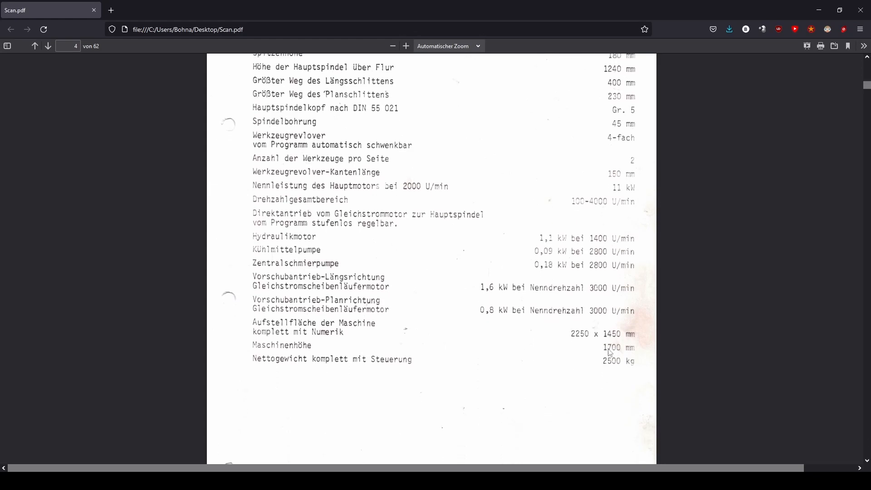
{"action": "mouse_move", "coordinate": [606, 369]}
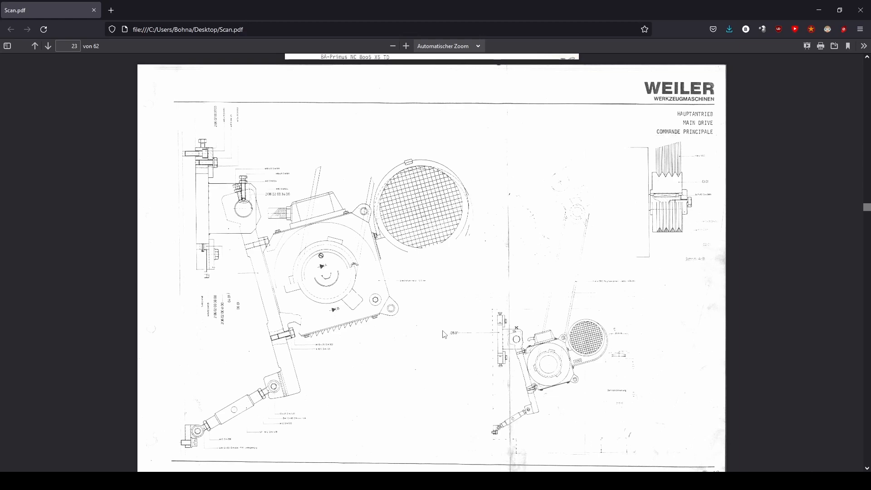
{"action": "mouse_move", "coordinate": [443, 337]}
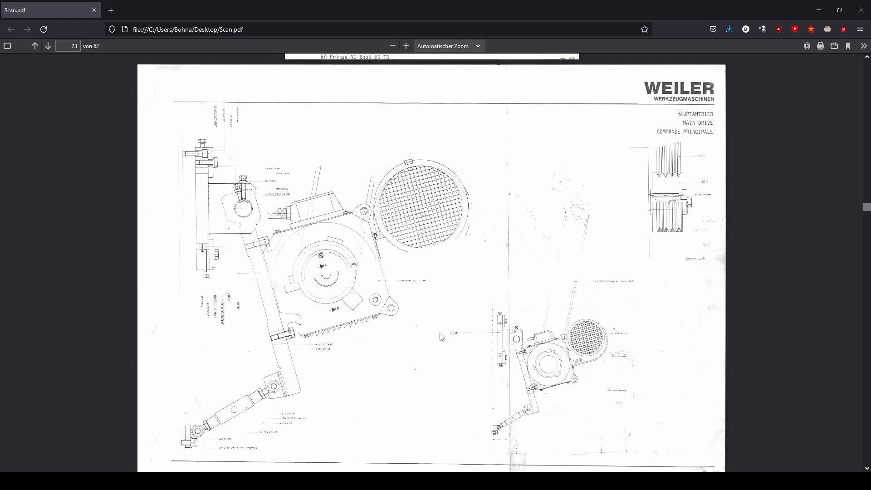
{"action": "mouse_move", "coordinate": [717, 388]}
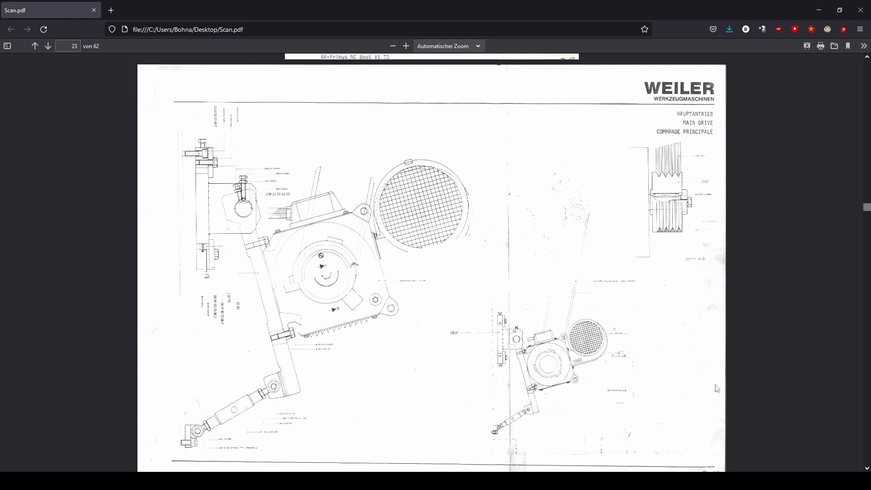
{"action": "mouse_move", "coordinate": [722, 387]}
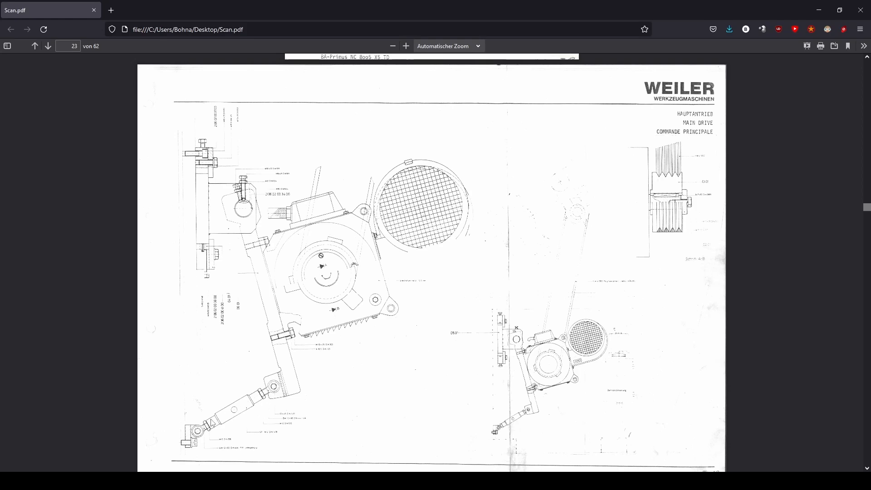
{"action": "mouse_move", "coordinate": [373, 423]}
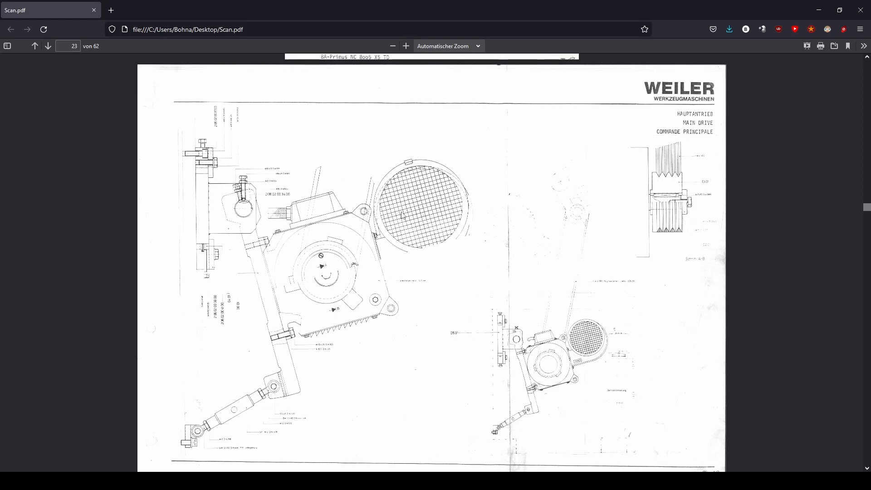
{"action": "mouse_move", "coordinate": [565, 271]}
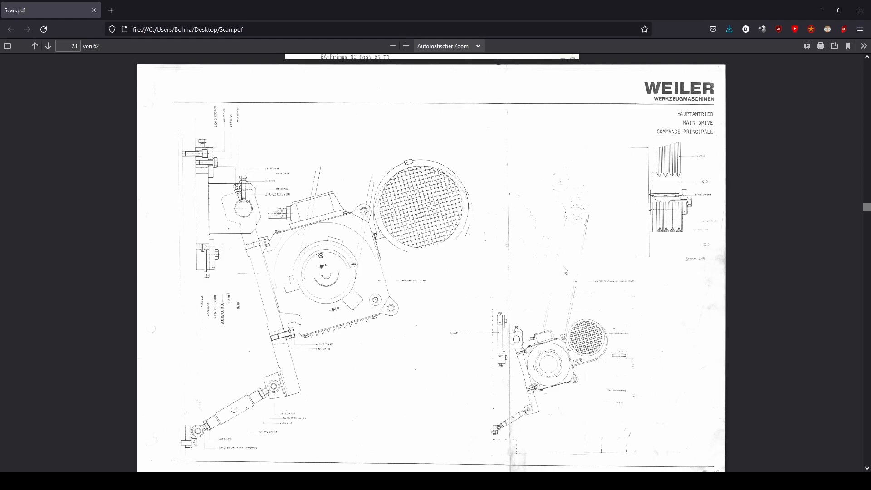
Scroll the manual past the page 23 Hauptantrieb drawing to the page 29 headstock drawing
{"action": "scroll", "scroll_direction": "down", "scroll_amount": 3}
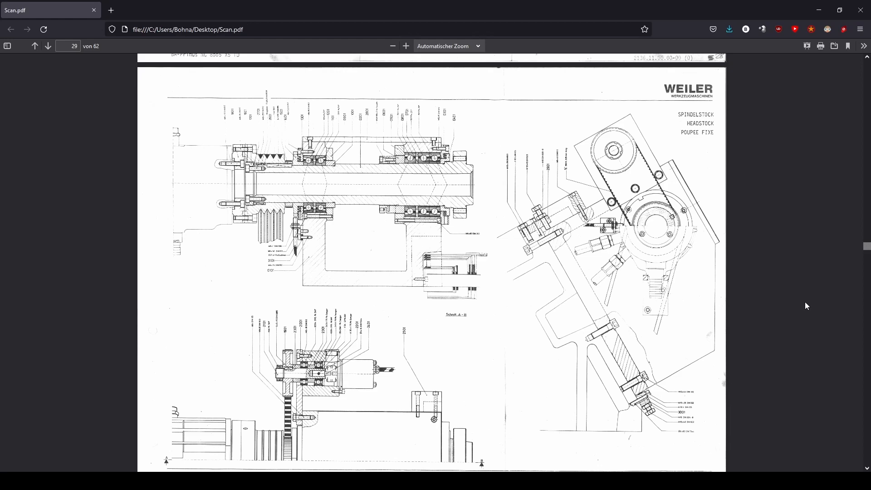
{"action": "mouse_move", "coordinate": [693, 255]}
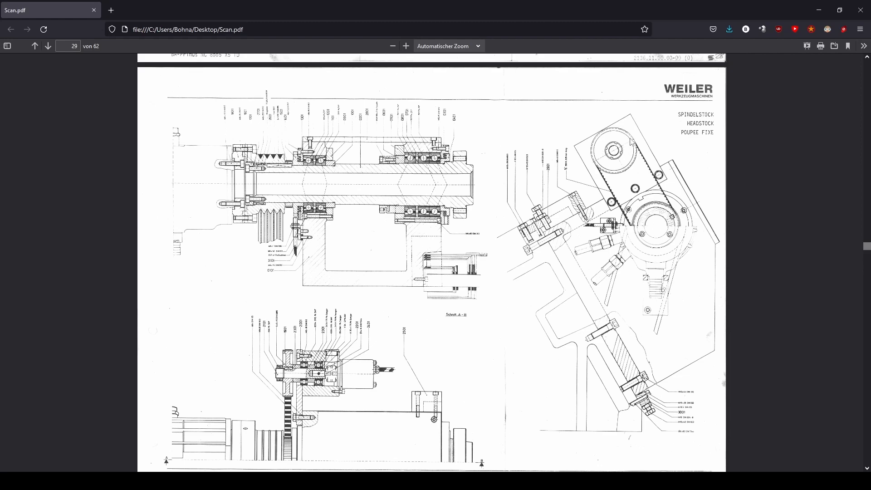
{"action": "mouse_move", "coordinate": [300, 187]}
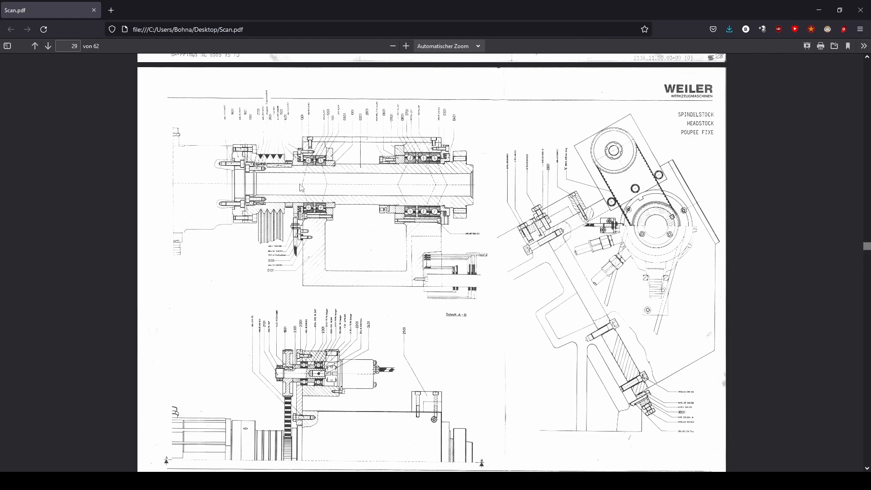
{"action": "mouse_move", "coordinate": [366, 388]}
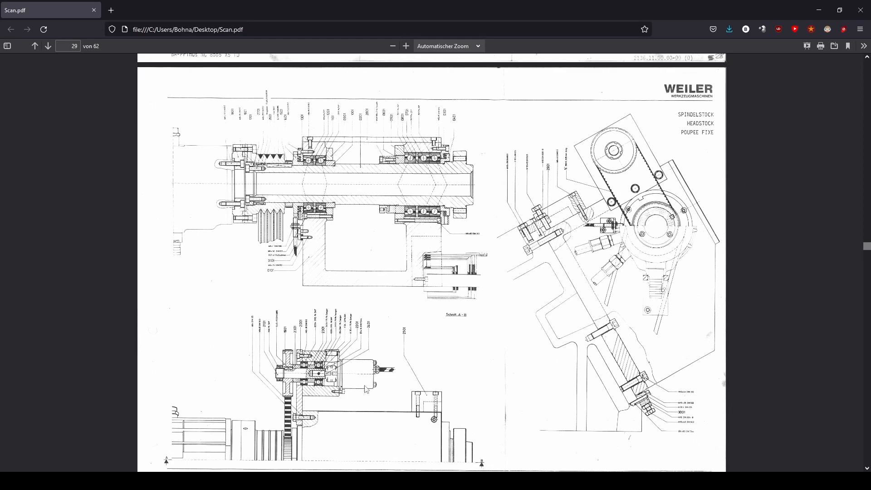
{"action": "mouse_move", "coordinate": [376, 402]}
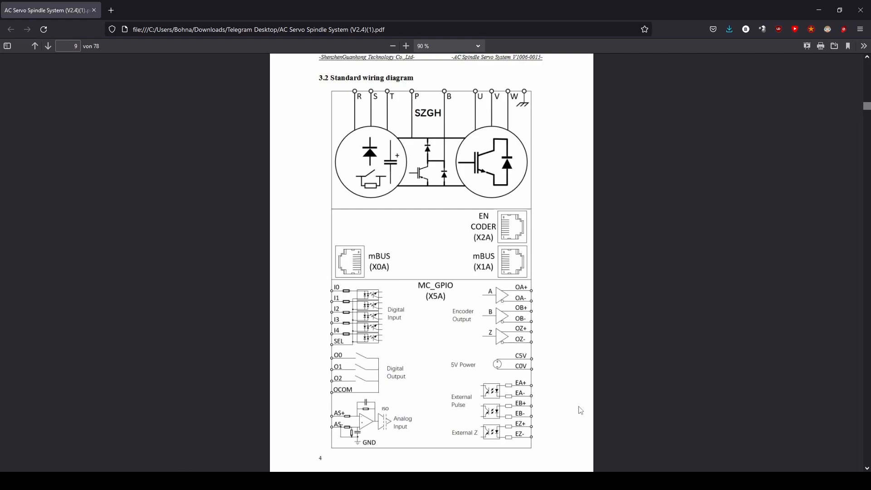
{"action": "mouse_move", "coordinate": [578, 407]}
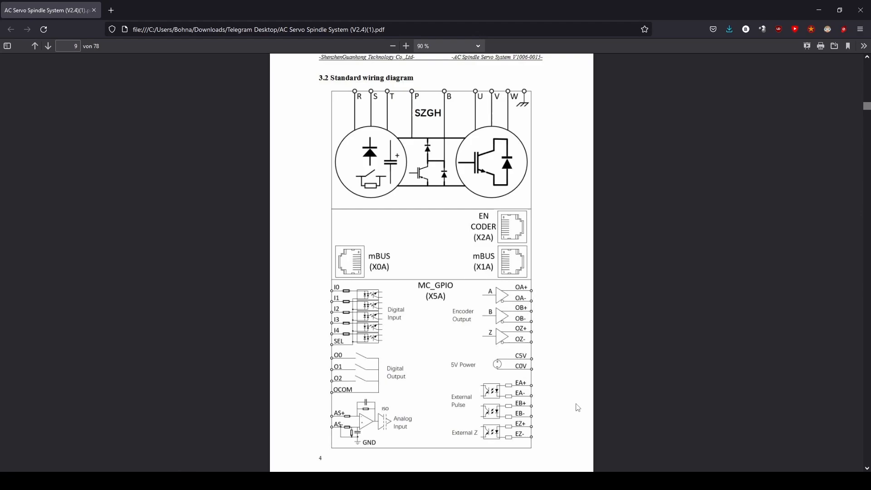
{"action": "mouse_move", "coordinate": [355, 315]}
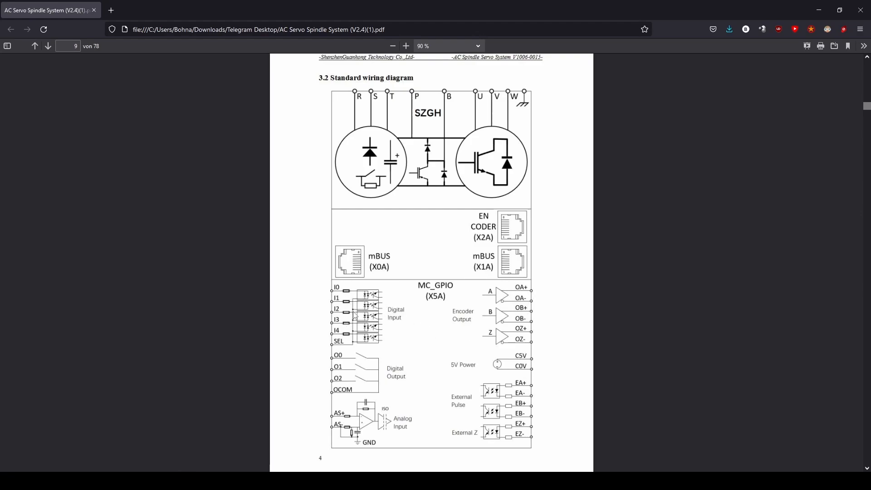
{"action": "mouse_move", "coordinate": [309, 366]}
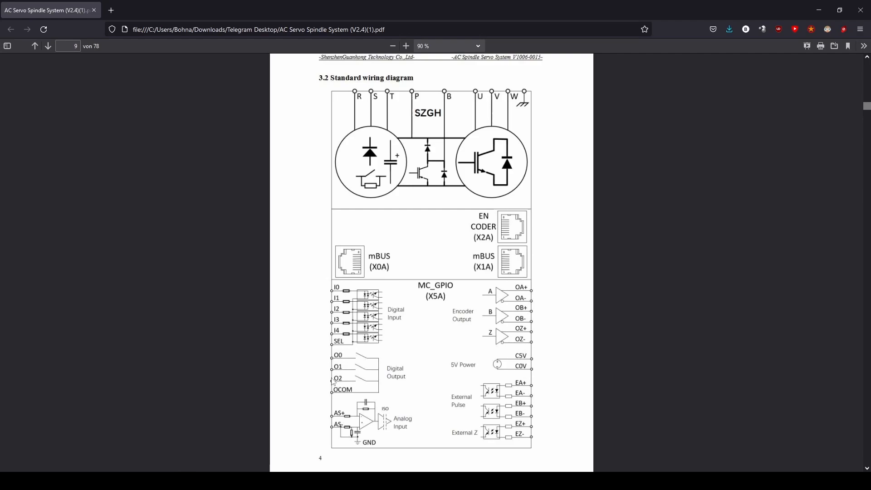
{"action": "mouse_move", "coordinate": [317, 396]}
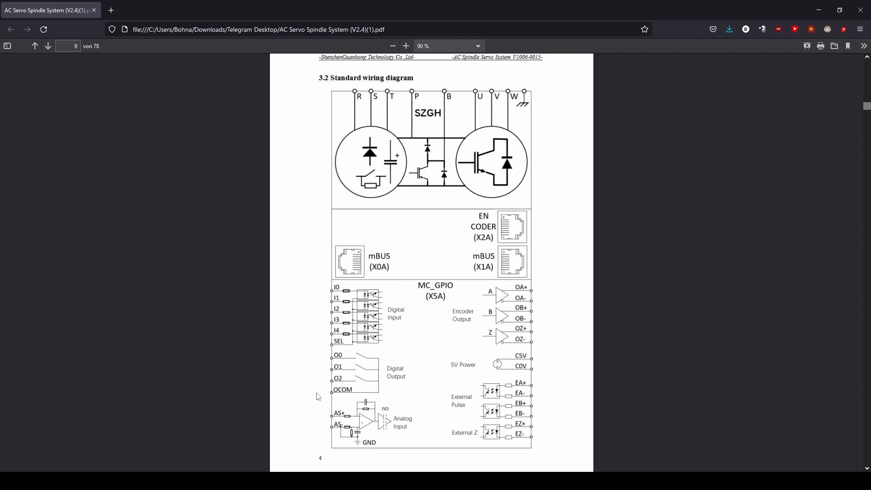
{"action": "mouse_move", "coordinate": [299, 357]}
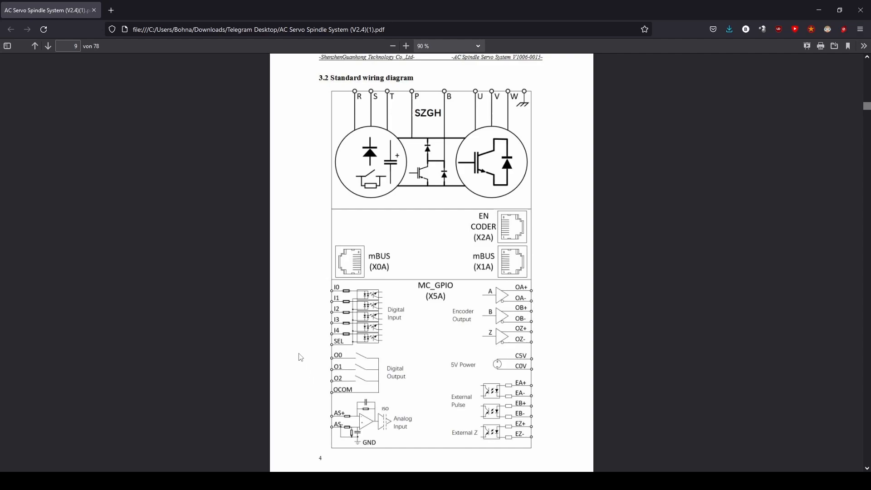
{"action": "mouse_move", "coordinate": [367, 269]}
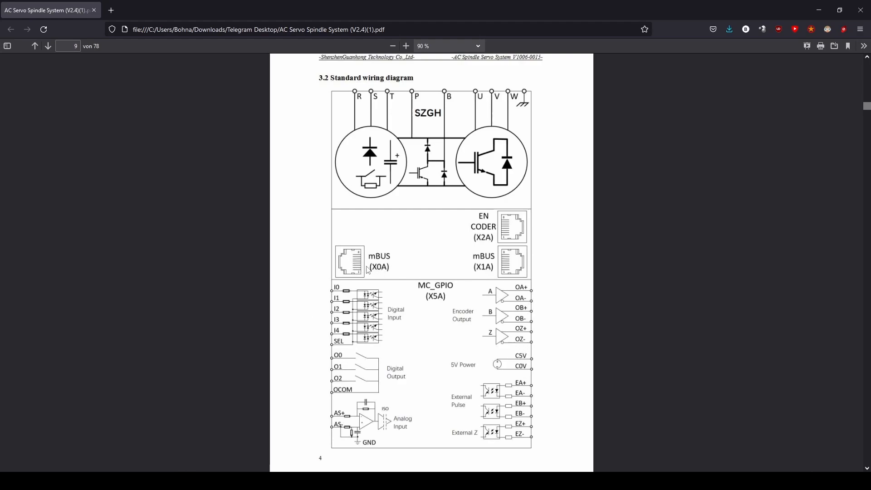
{"action": "mouse_move", "coordinate": [391, 289]}
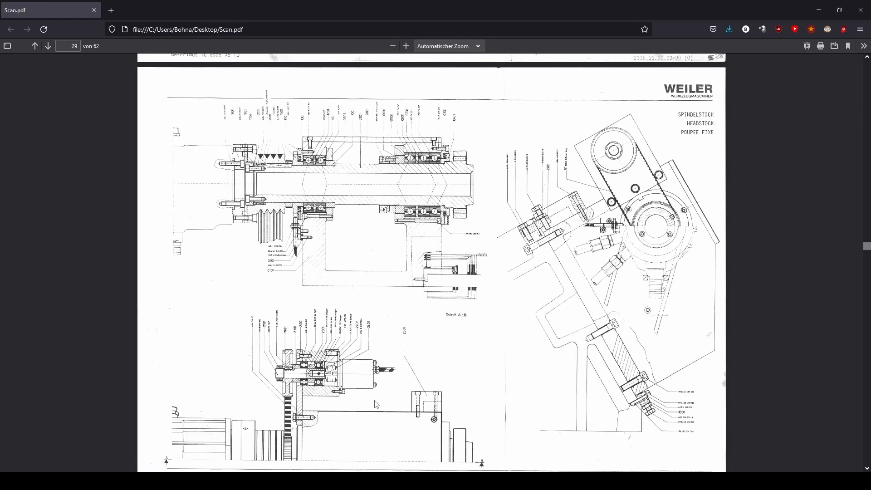
{"action": "mouse_move", "coordinate": [373, 402]}
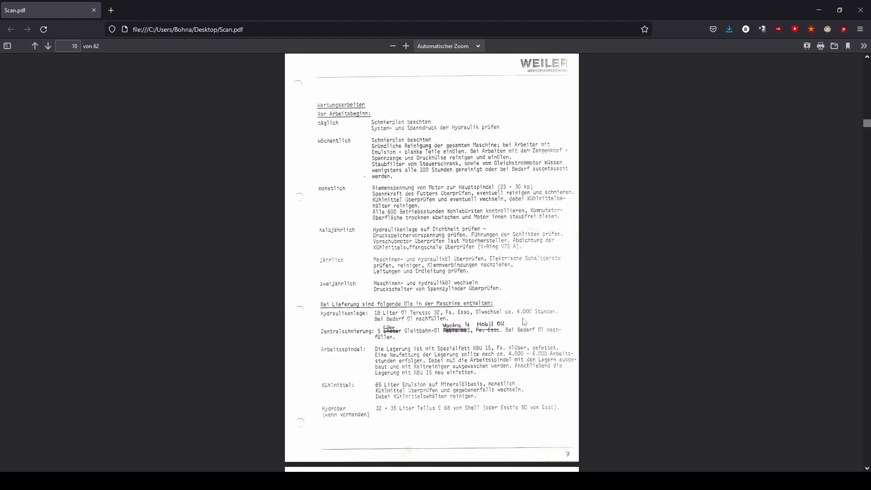
{"action": "mouse_move", "coordinate": [395, 359]}
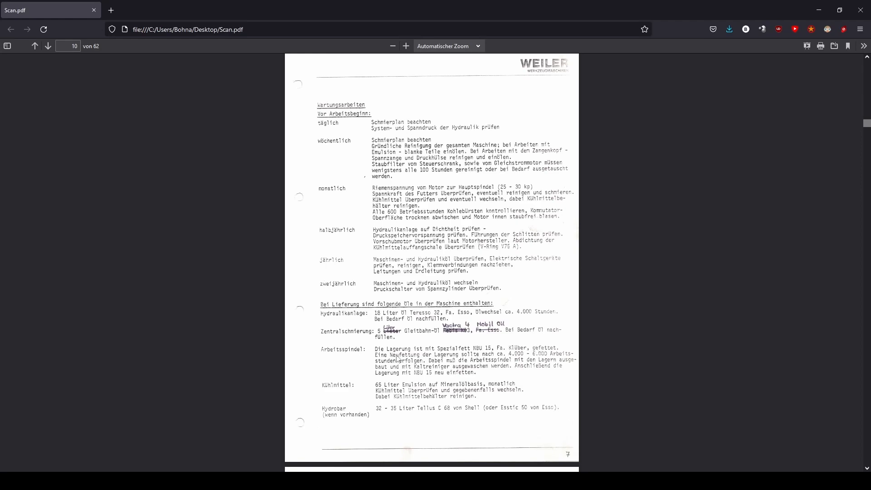
{"action": "mouse_move", "coordinate": [517, 358]}
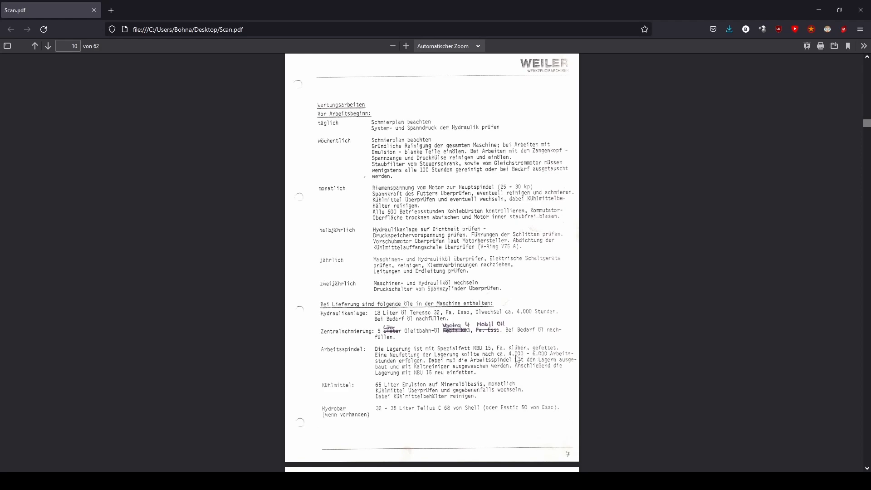
Scroll the manual to page 26, the X-axis drive drawing
{"action": "scroll", "scroll_direction": "down", "scroll_amount": 3}
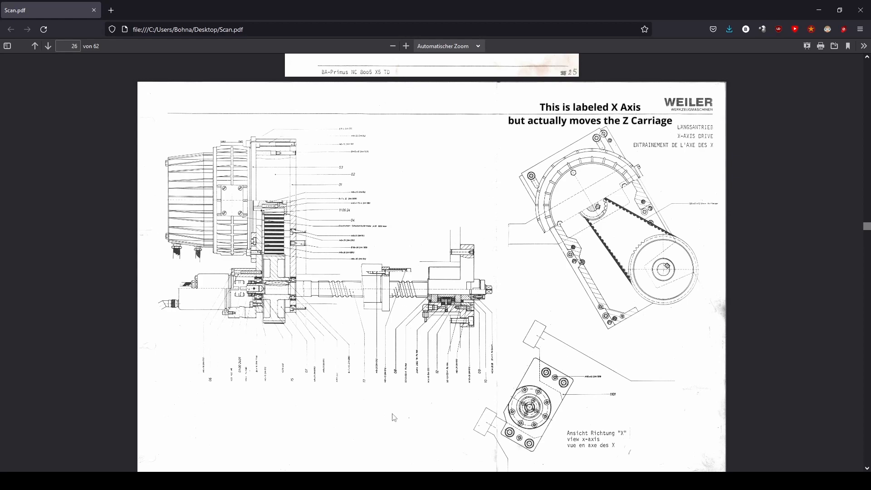
{"action": "mouse_move", "coordinate": [393, 415]}
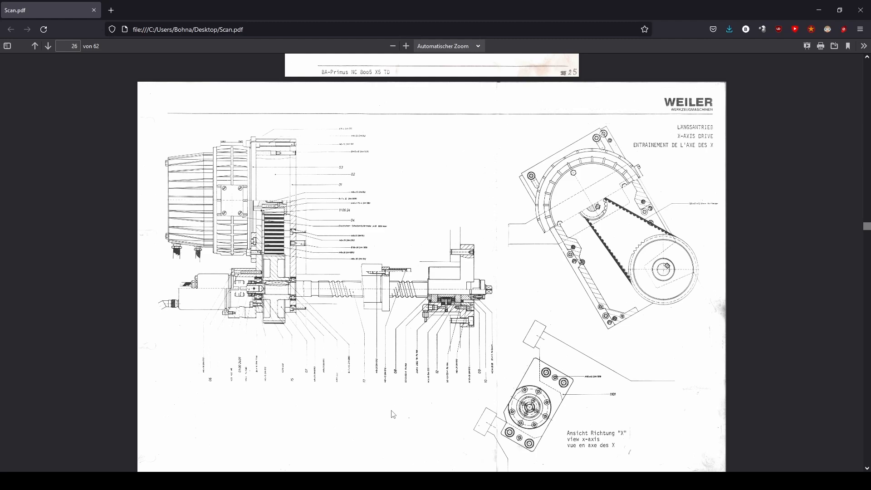
{"action": "mouse_move", "coordinate": [231, 230]}
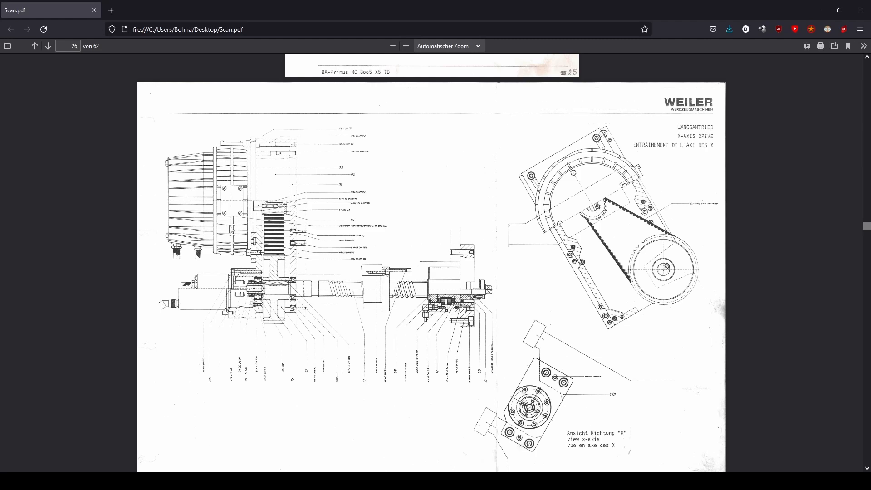
{"action": "mouse_move", "coordinate": [211, 350]}
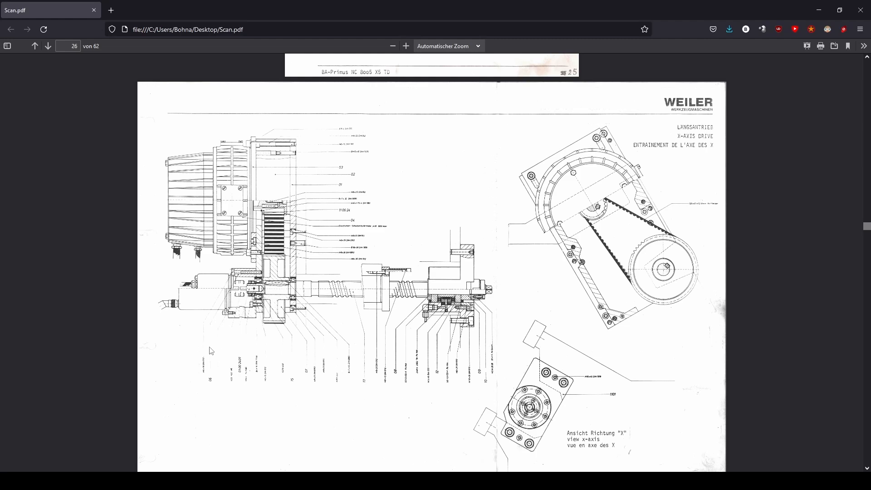
{"action": "mouse_move", "coordinate": [221, 351]}
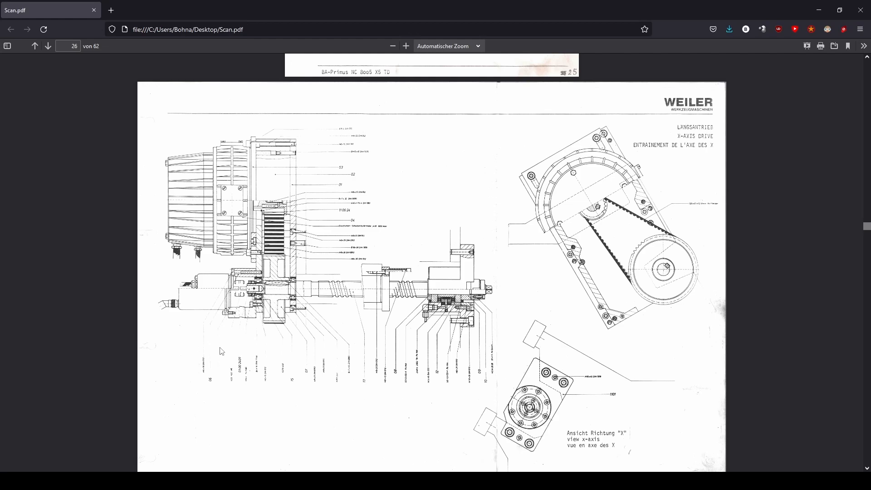
{"action": "mouse_move", "coordinate": [285, 429]}
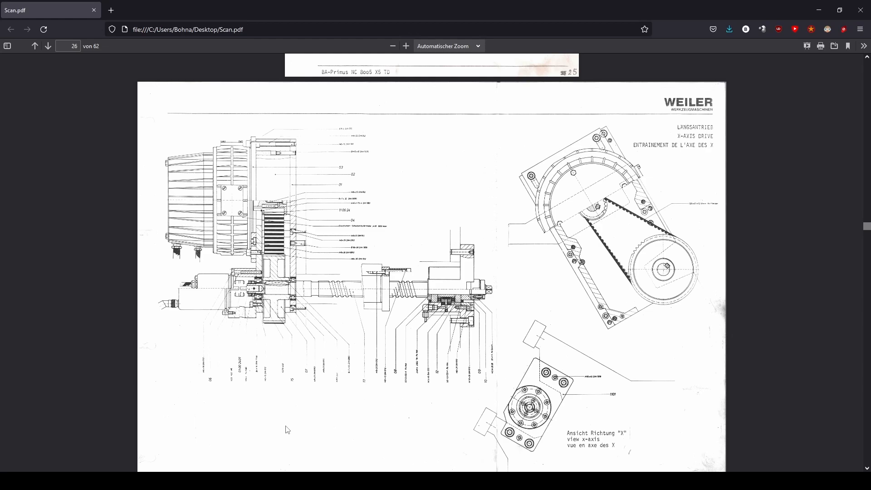
{"action": "mouse_move", "coordinate": [283, 432]}
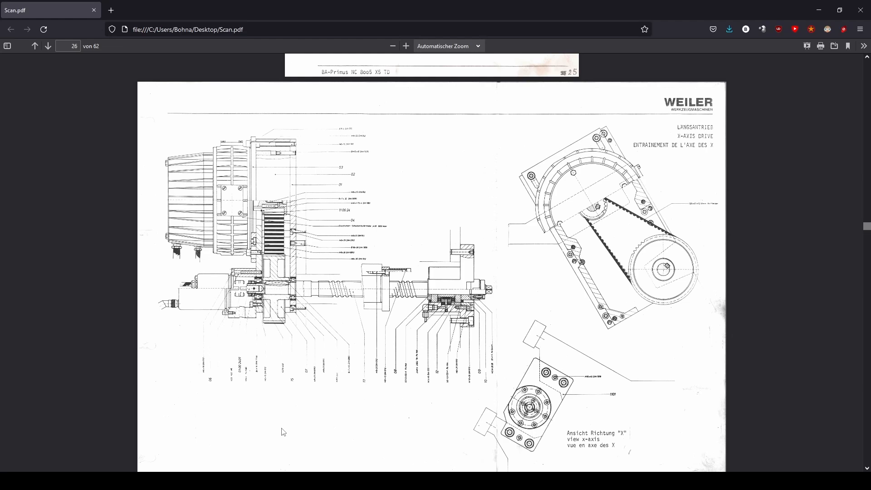
{"action": "mouse_move", "coordinate": [703, 299]}
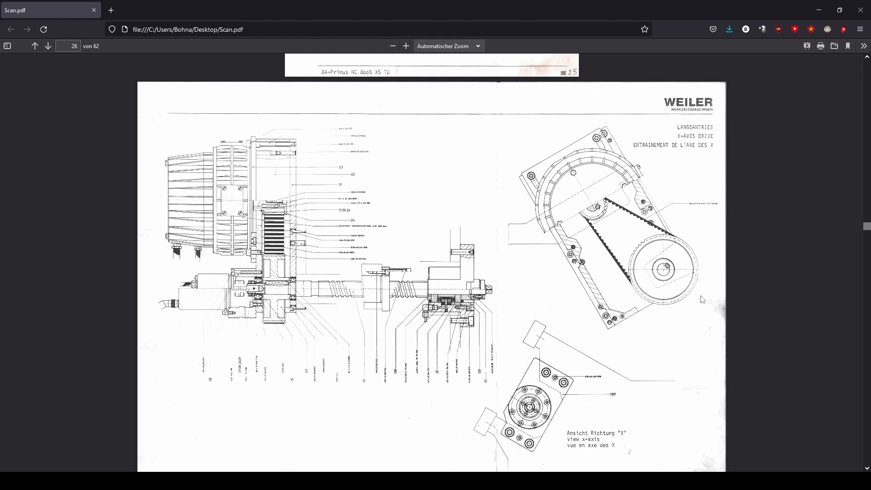
{"action": "mouse_move", "coordinate": [205, 287]}
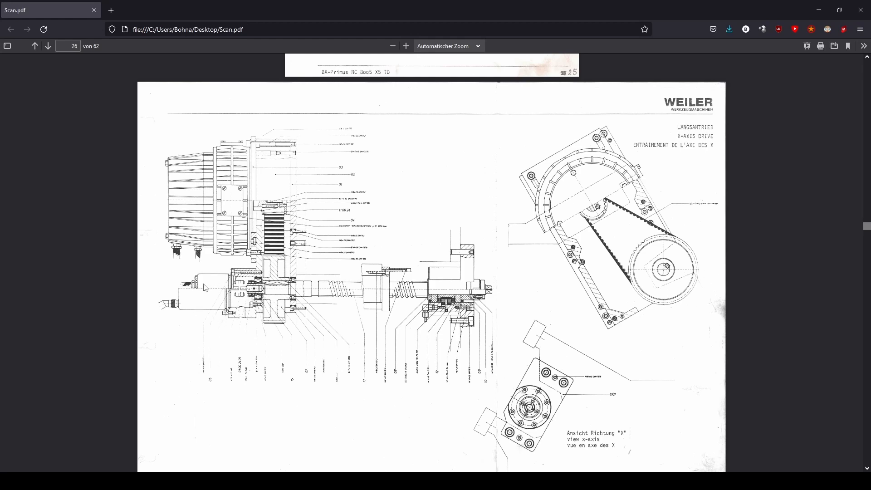
{"action": "mouse_move", "coordinate": [240, 348]}
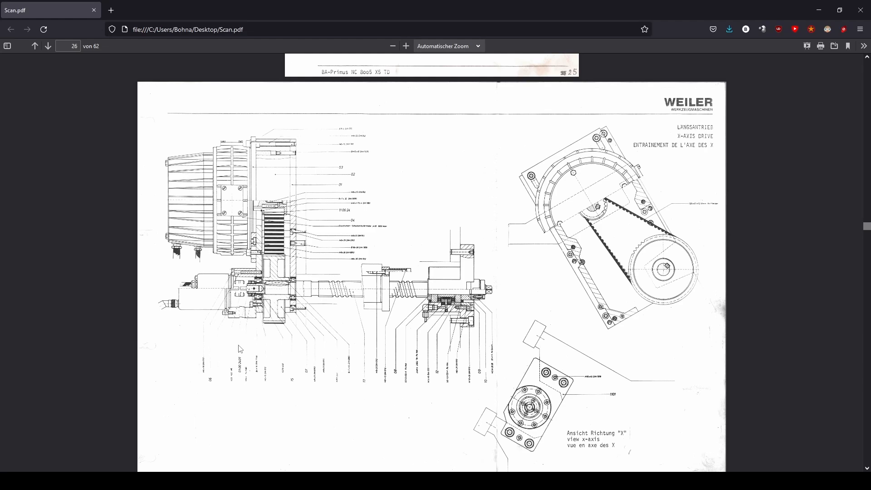
{"action": "mouse_move", "coordinate": [240, 351]}
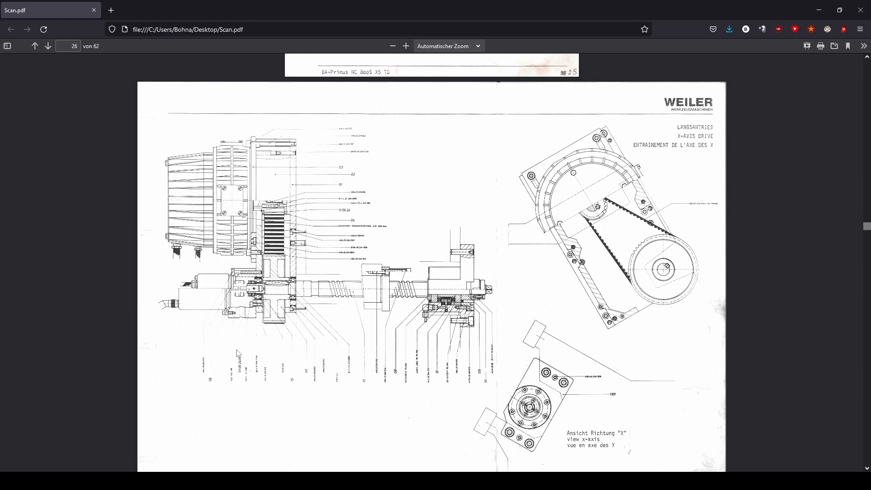
Scroll from page 26 down to page 28, the Planantrieb Z-axis drive drawing
{"action": "scroll", "scroll_direction": "down", "scroll_amount": 3}
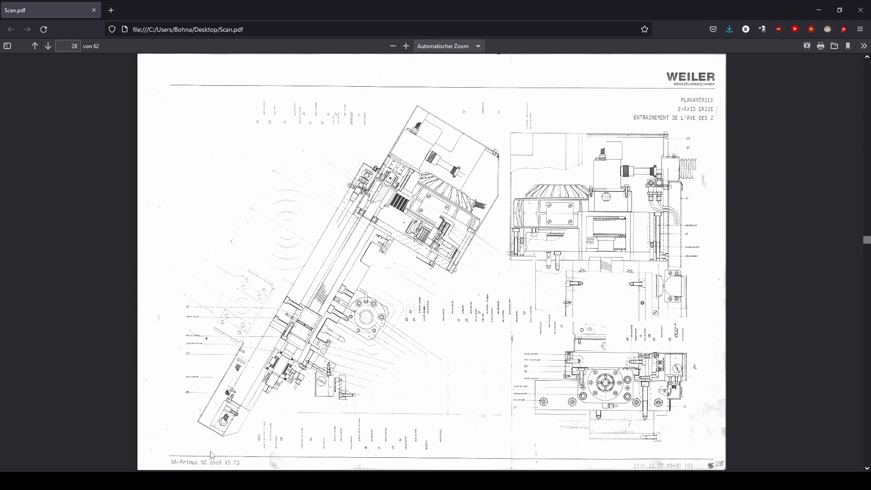
{"action": "mouse_move", "coordinate": [274, 276]}
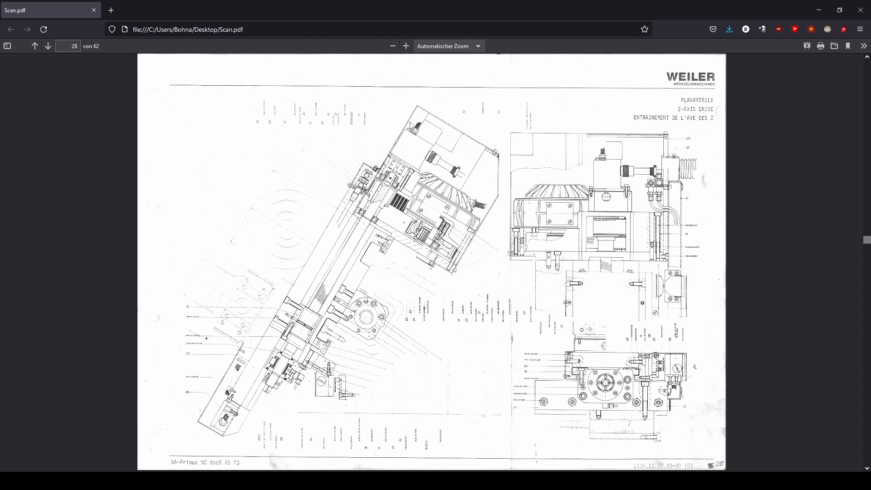
{"action": "mouse_move", "coordinate": [496, 198]}
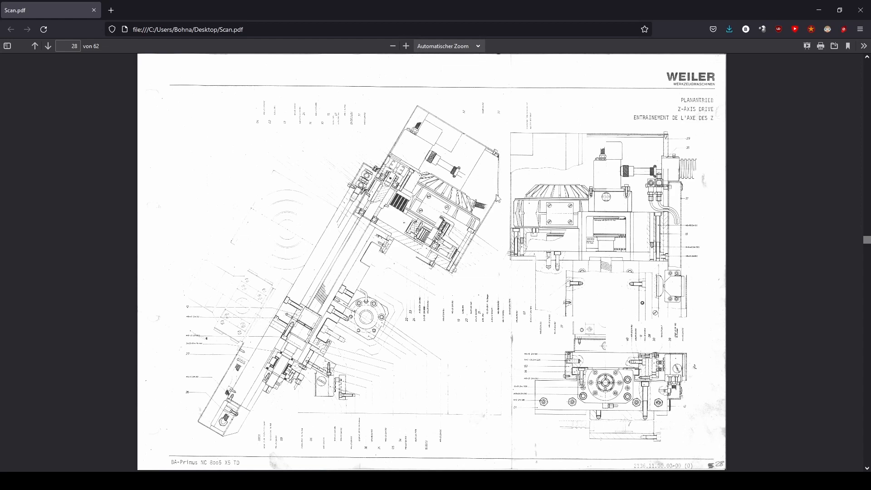
{"action": "mouse_move", "coordinate": [450, 279]}
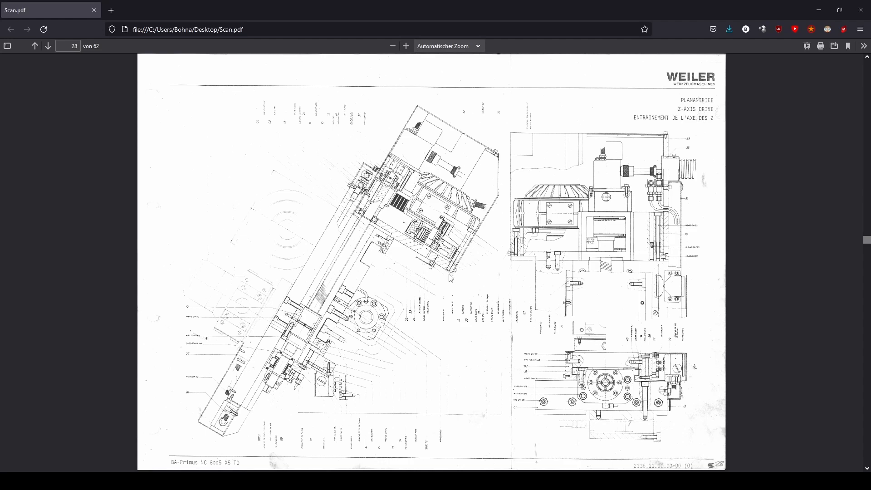
{"action": "mouse_move", "coordinate": [610, 230]}
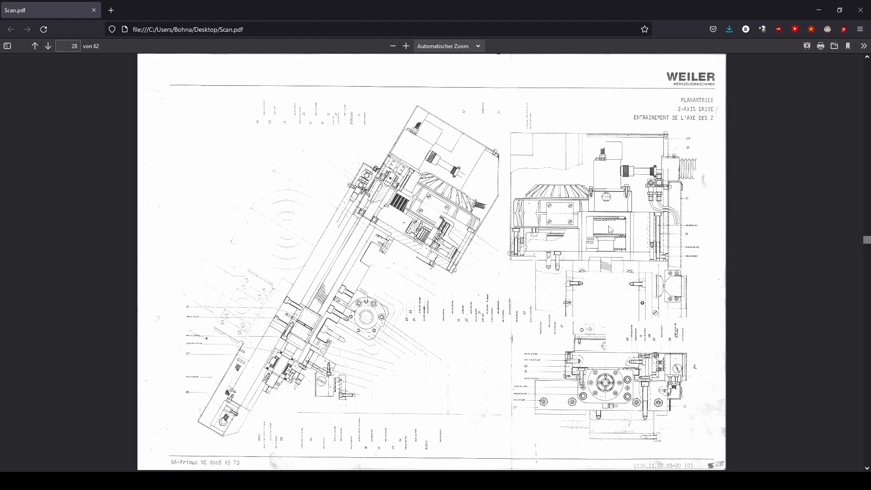
{"action": "mouse_move", "coordinate": [616, 190]}
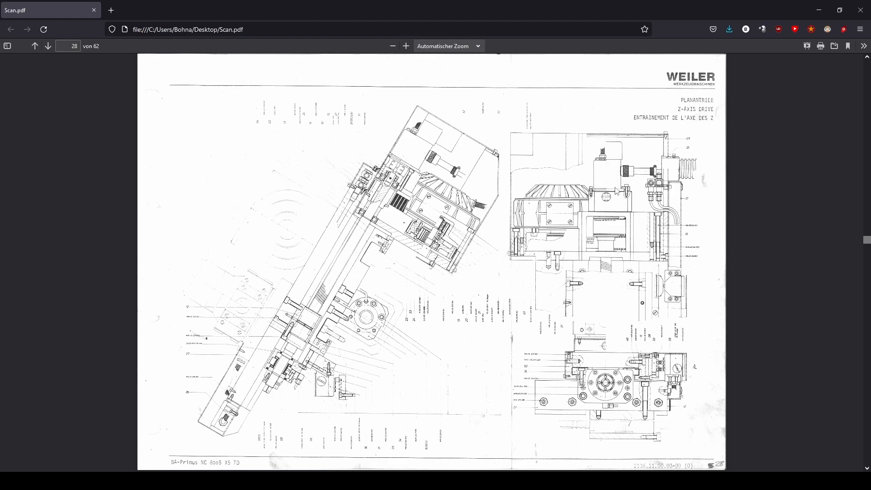
{"action": "mouse_move", "coordinate": [702, 223]}
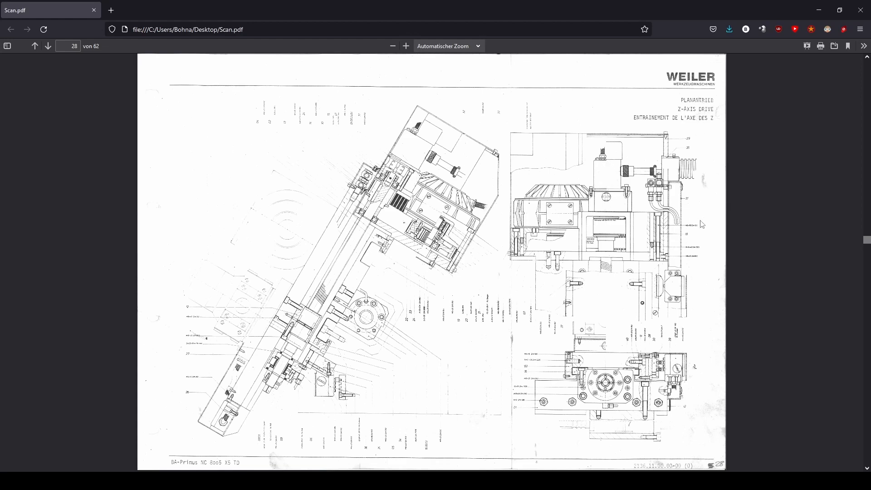
{"action": "mouse_move", "coordinate": [721, 267]}
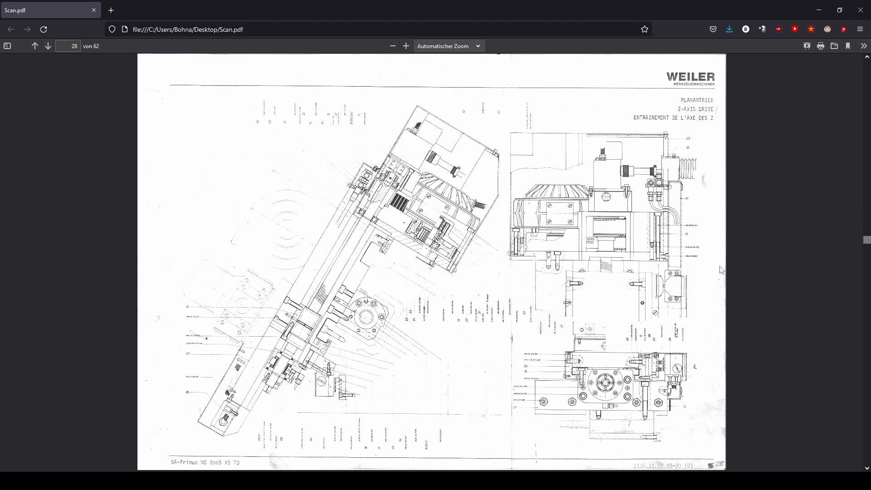
{"action": "mouse_move", "coordinate": [720, 269]}
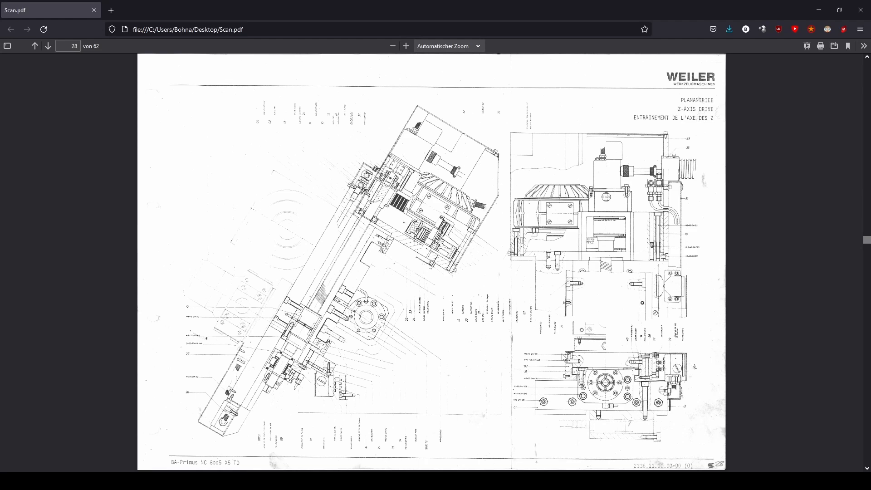
{"action": "mouse_move", "coordinate": [522, 405]}
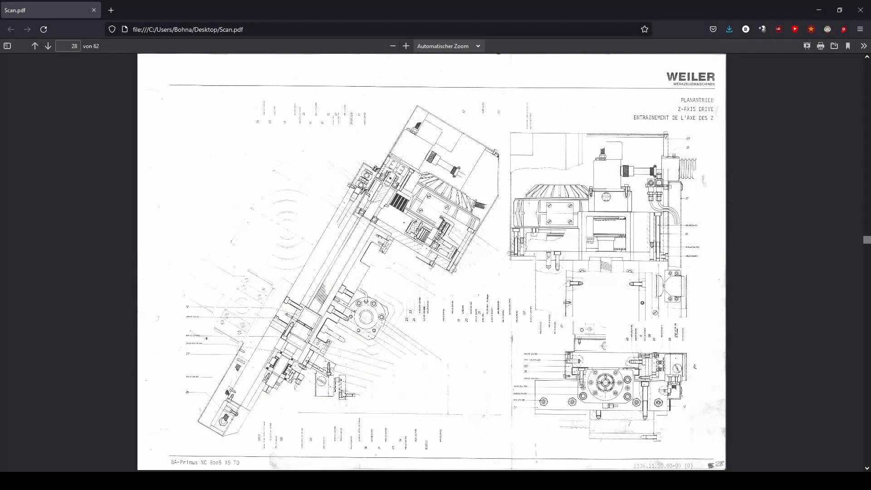
{"action": "mouse_move", "coordinate": [699, 221]}
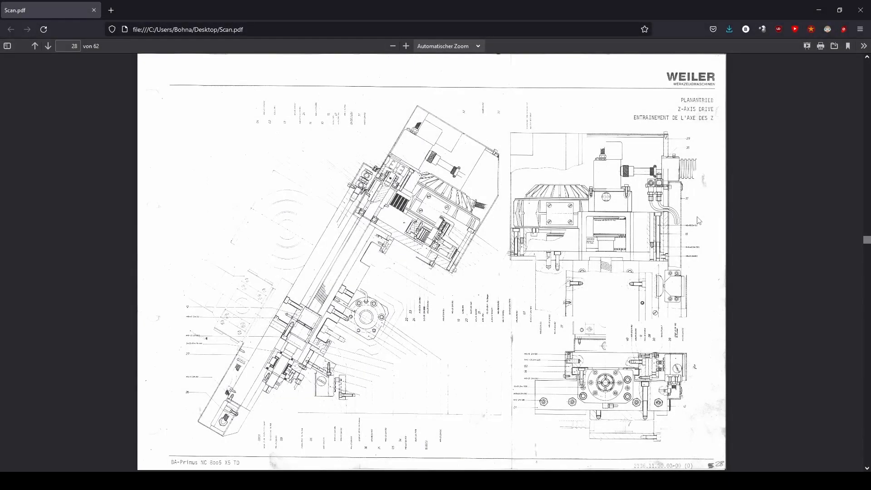
{"action": "mouse_move", "coordinate": [715, 325]}
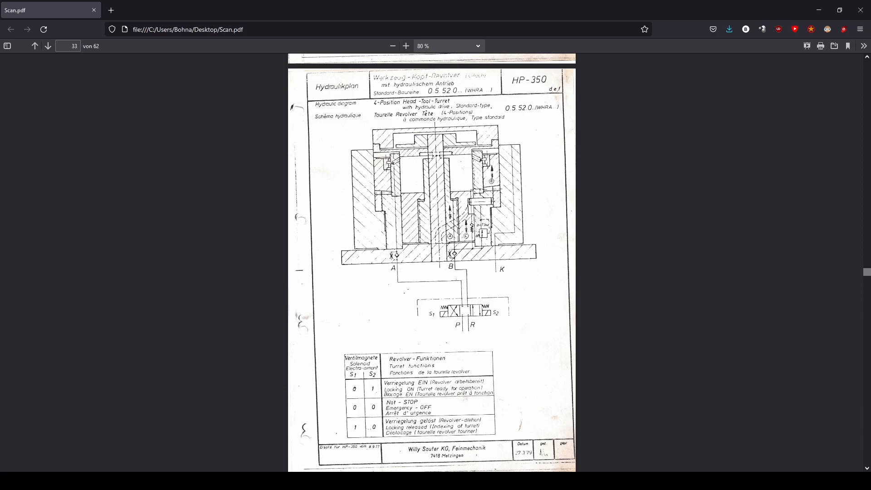
{"action": "scroll", "scroll_direction": "down", "scroll_amount": 3}
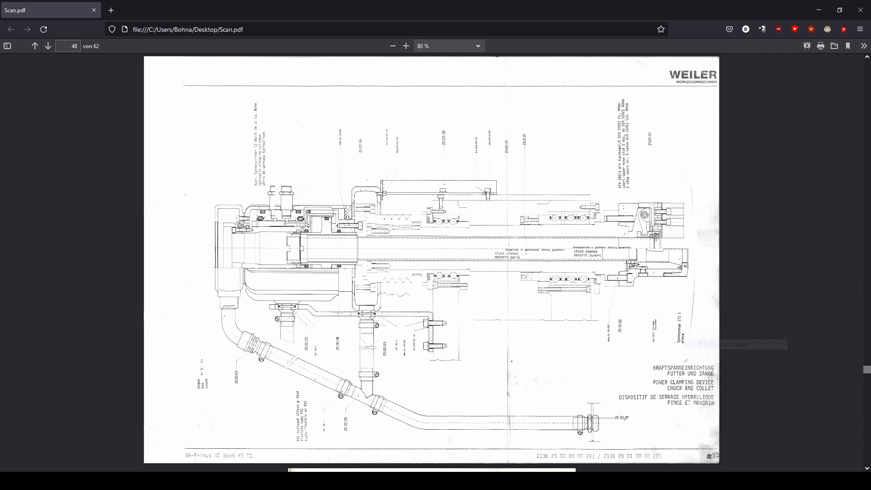
Scroll up on the zoomed punched-tape page showing the ISO DIN 66 024 chart
{"action": "scroll", "scroll_direction": "up", "scroll_amount": 3}
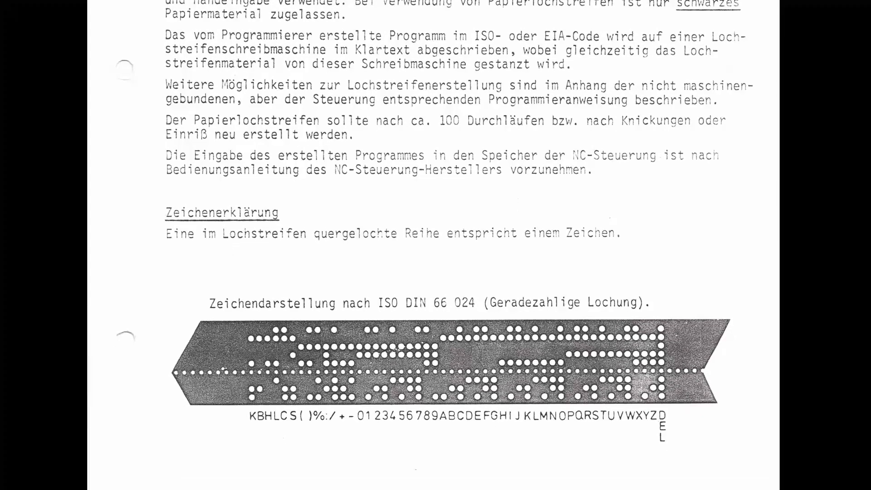
Scroll down below the ISO chart to the EIA RS 244-A character chart
{"action": "scroll", "scroll_direction": "down", "scroll_amount": 3}
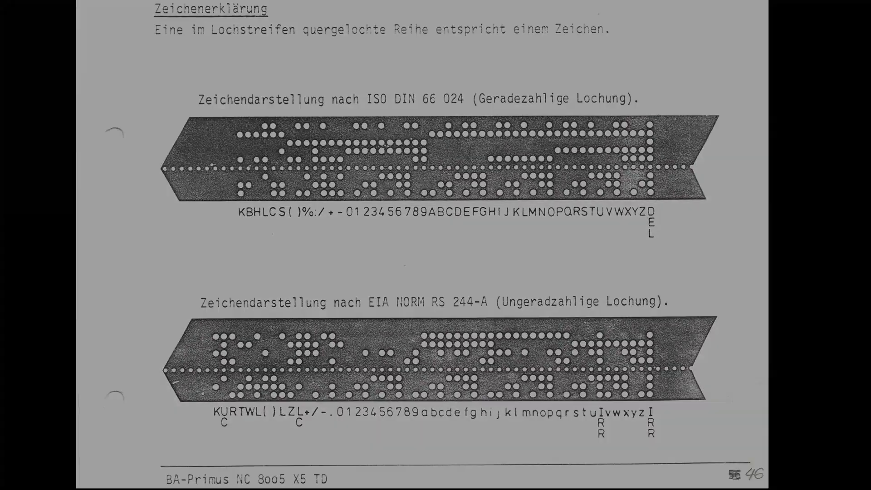